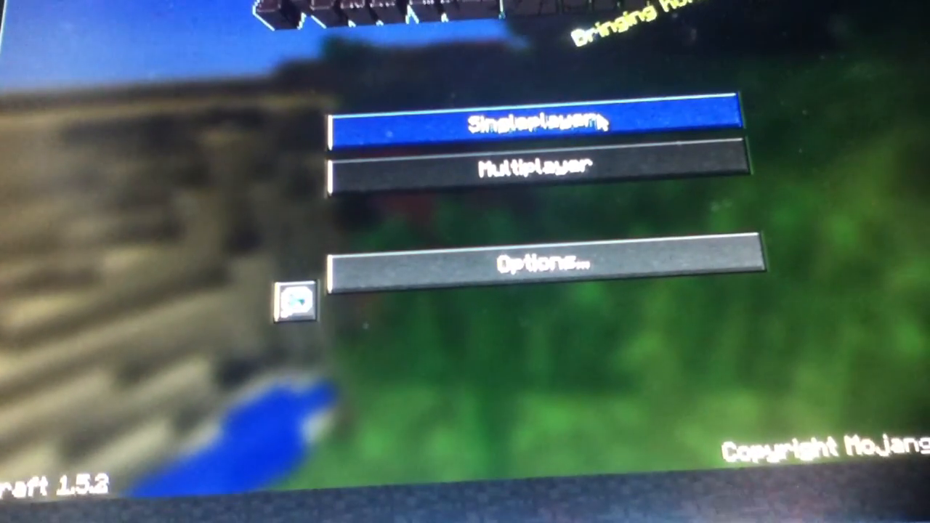
Open Singleplayer, select a Creative Mode world, and play it
click(538, 122)
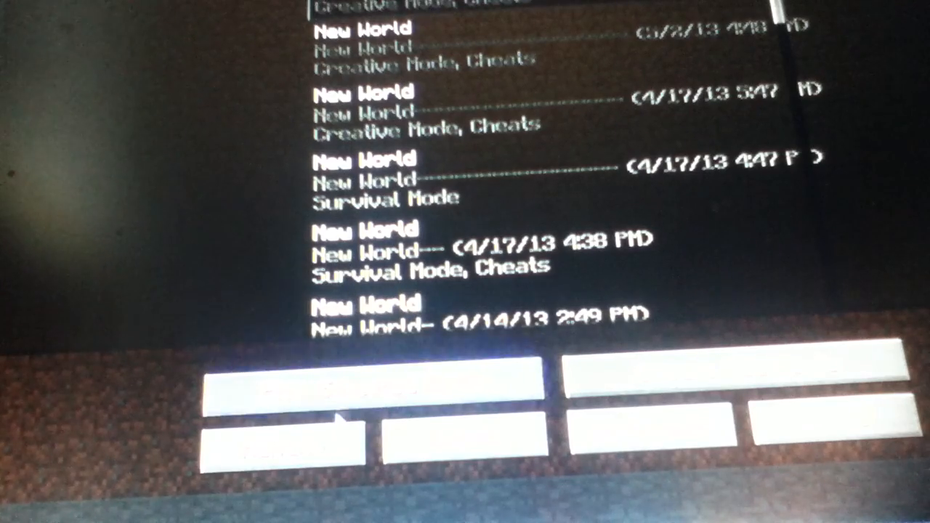
click(374, 382)
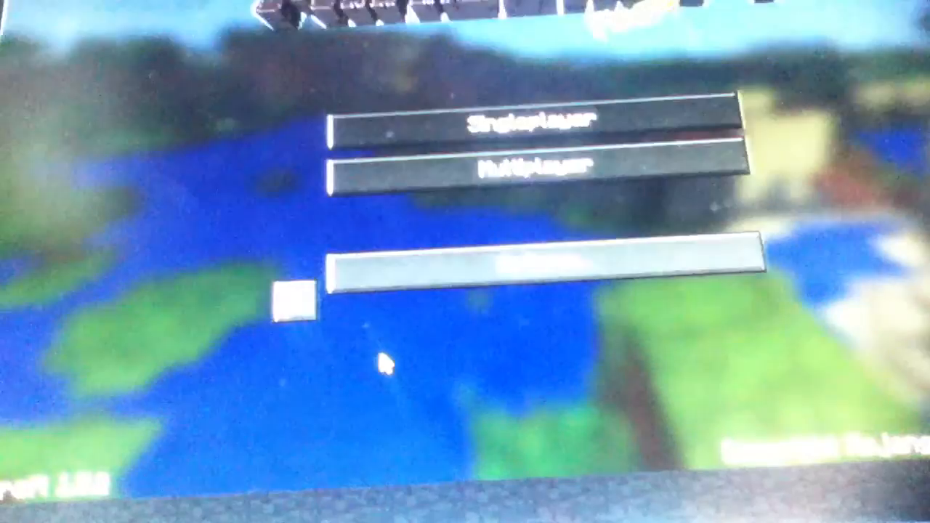
click(538, 116)
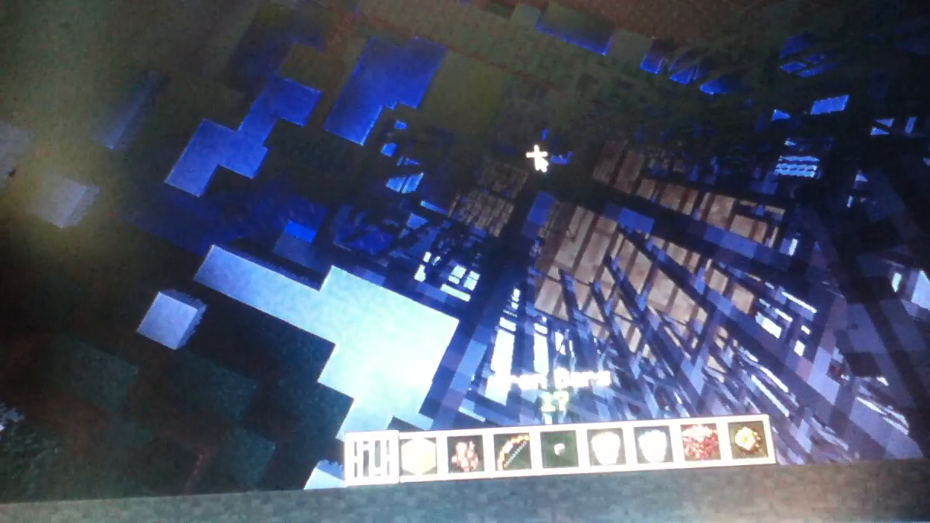